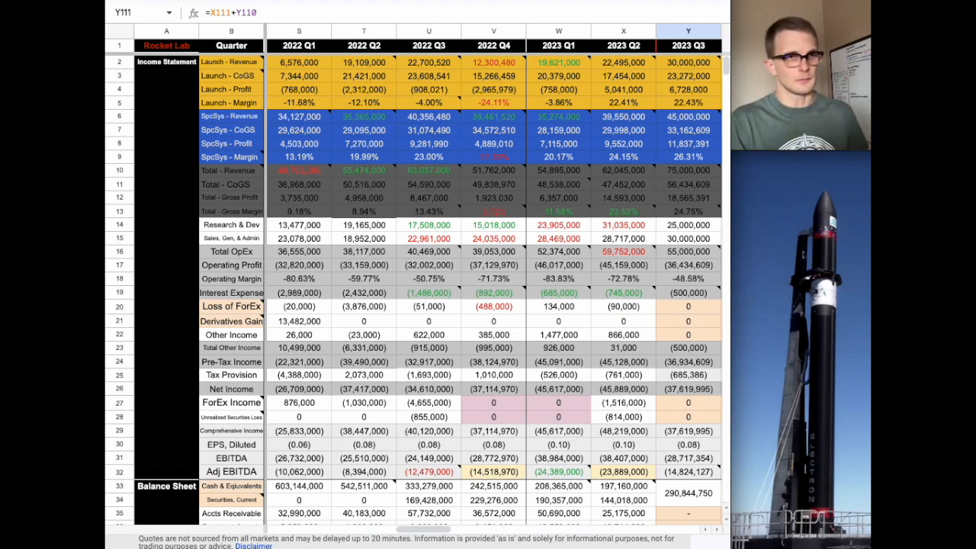
Inspect the Q3 2023 Space Systems formula, then enter 22500000 as Q3 launch revenue
left_click(688, 130)
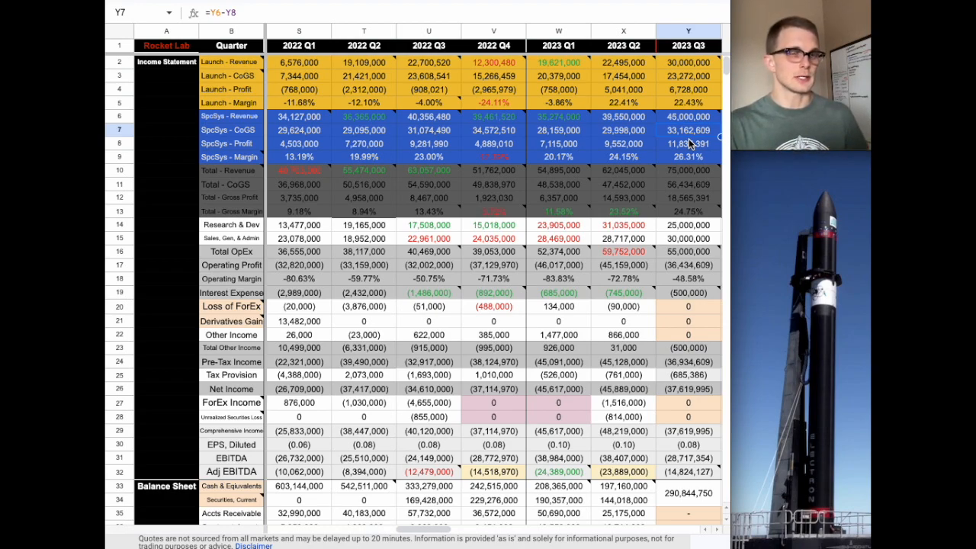
left_click(688, 61)
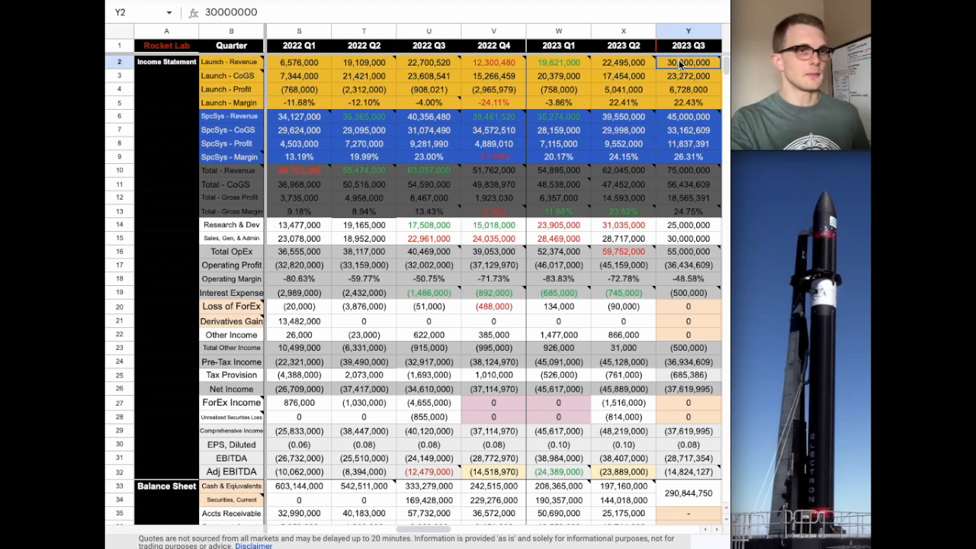
mouse_move(686, 62)
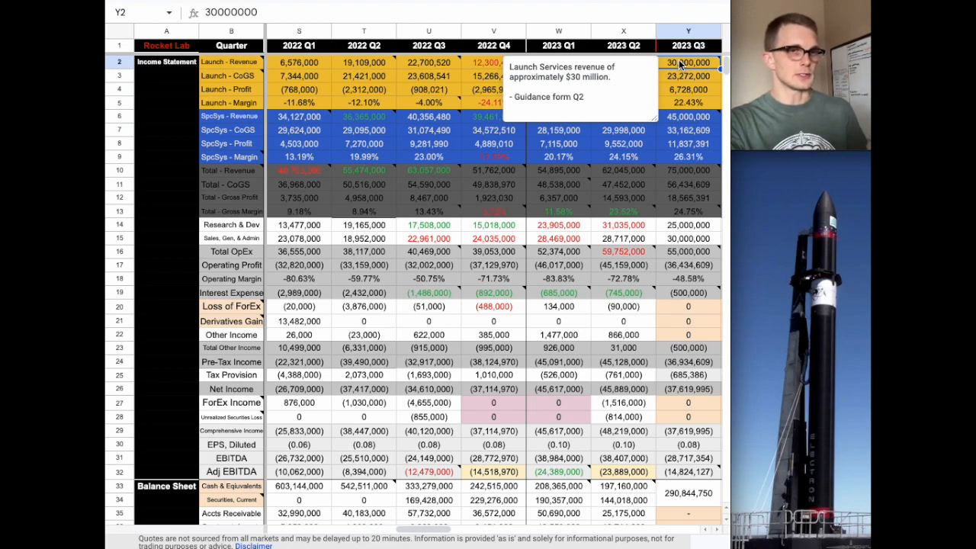
type("22500000")
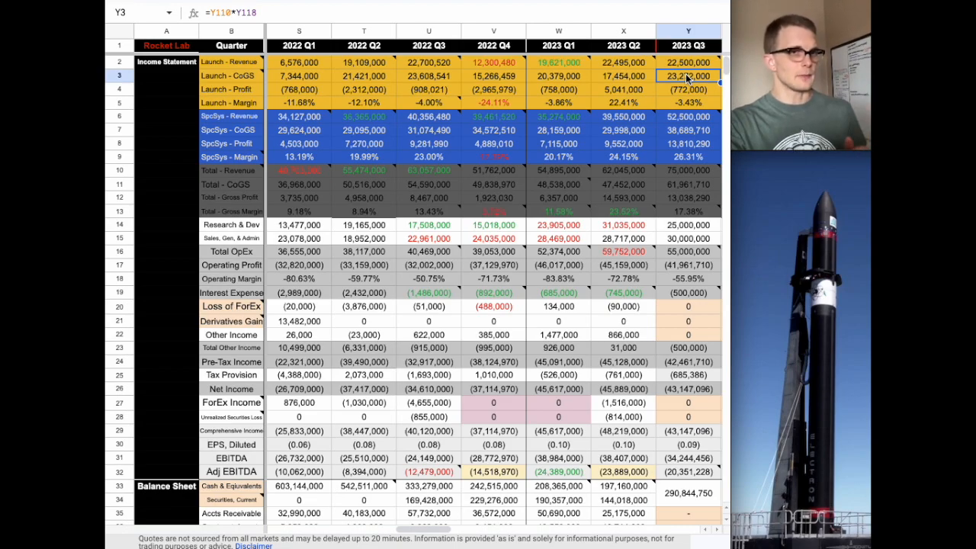
Enter 3 Electron launches for 2023 Q3 in the KPIs section and check the cost-per-launch formula
scroll("down", 3)
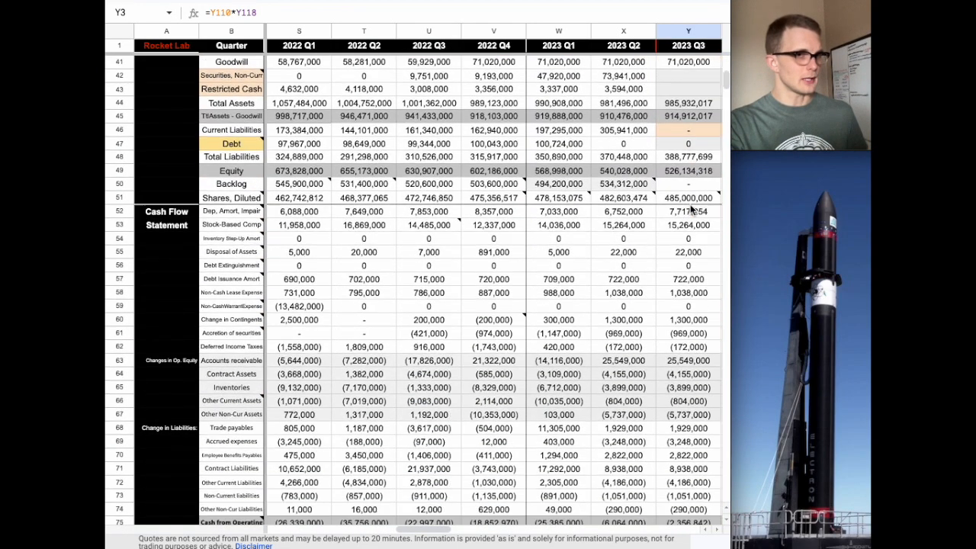
scroll("down", 3)
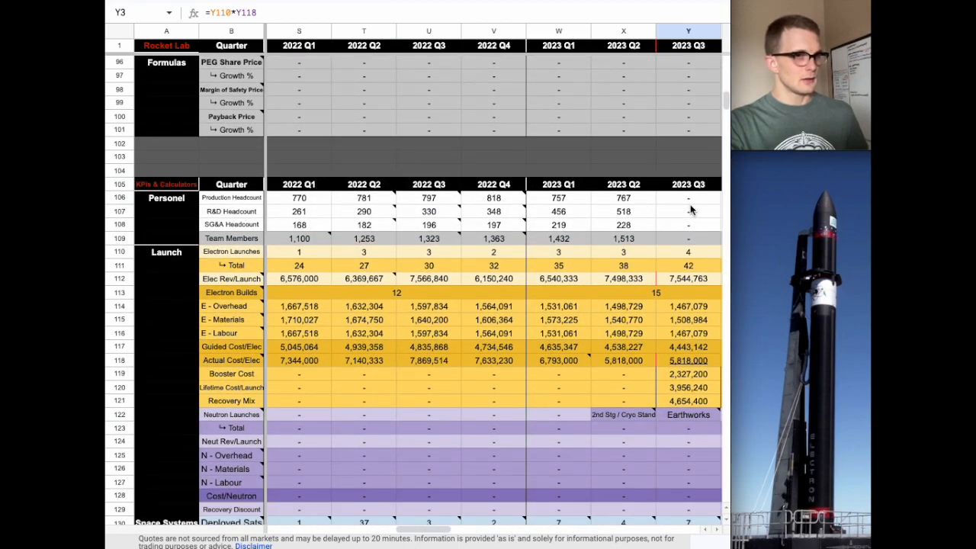
left_click(687, 251)
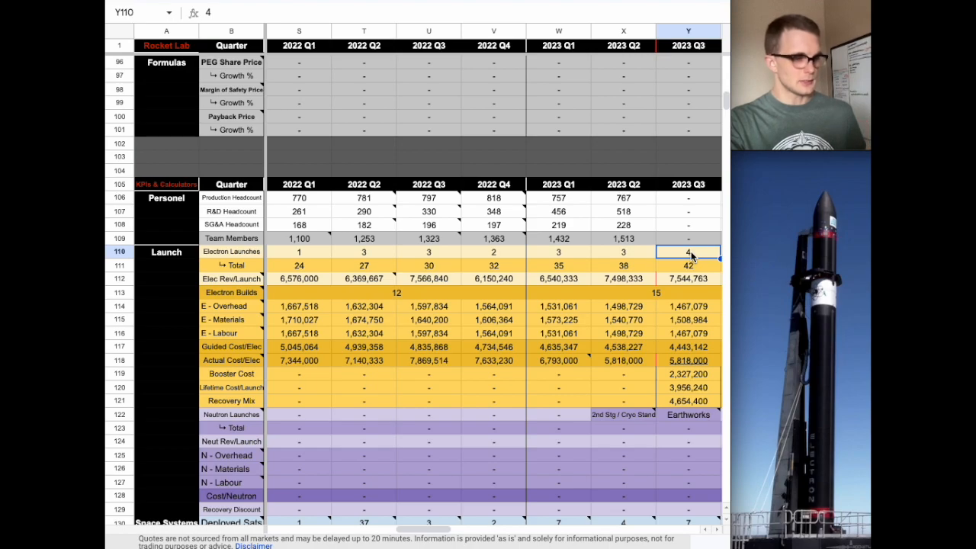
type("3")
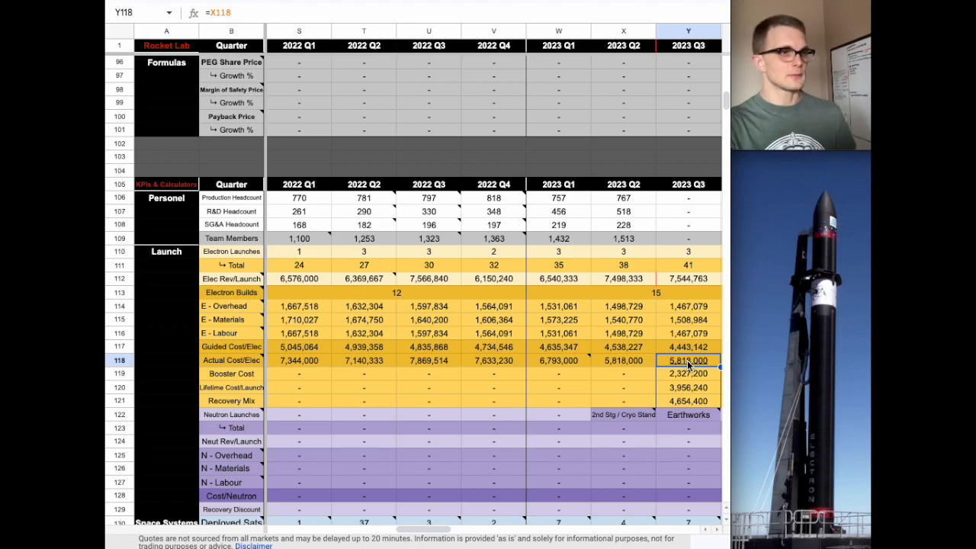
left_click(622, 359)
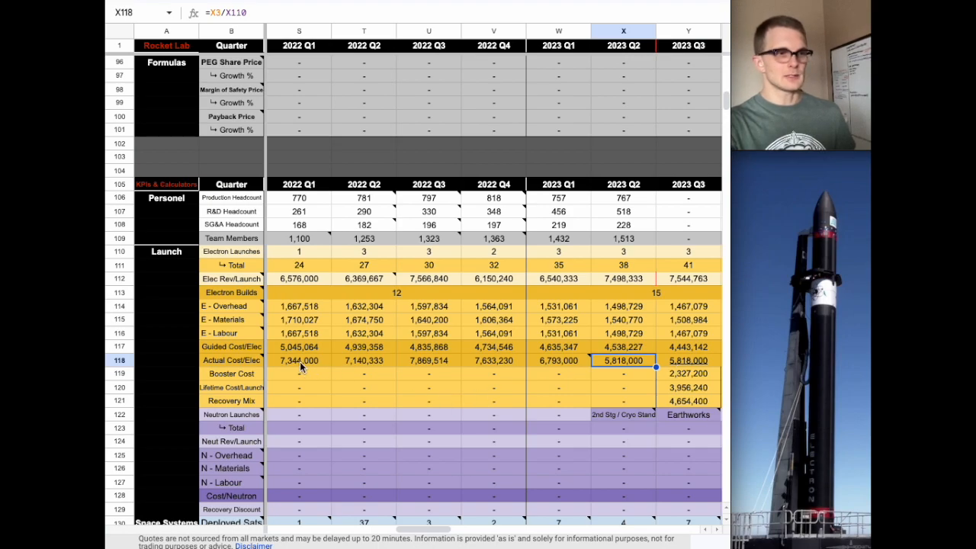
mouse_move(672, 363)
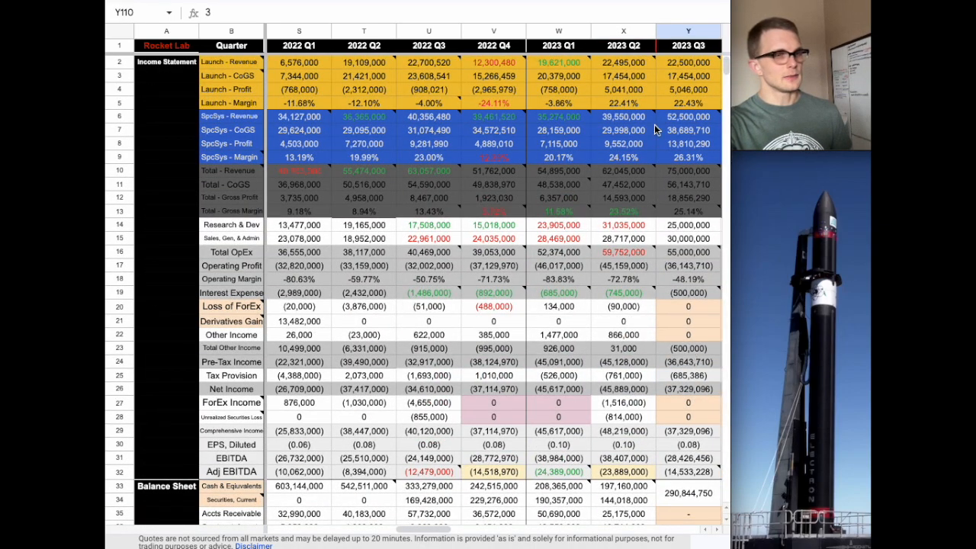
left_click(687, 102)
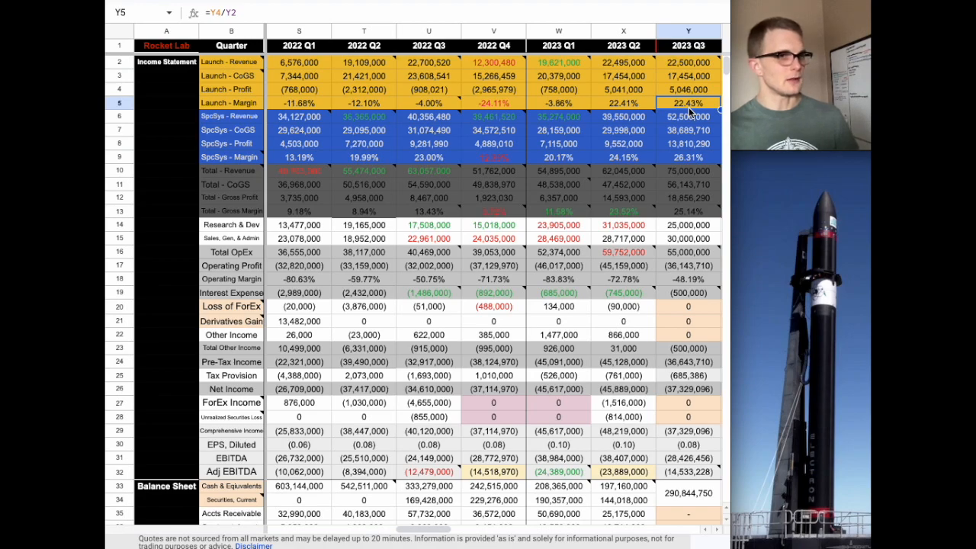
left_click(687, 321)
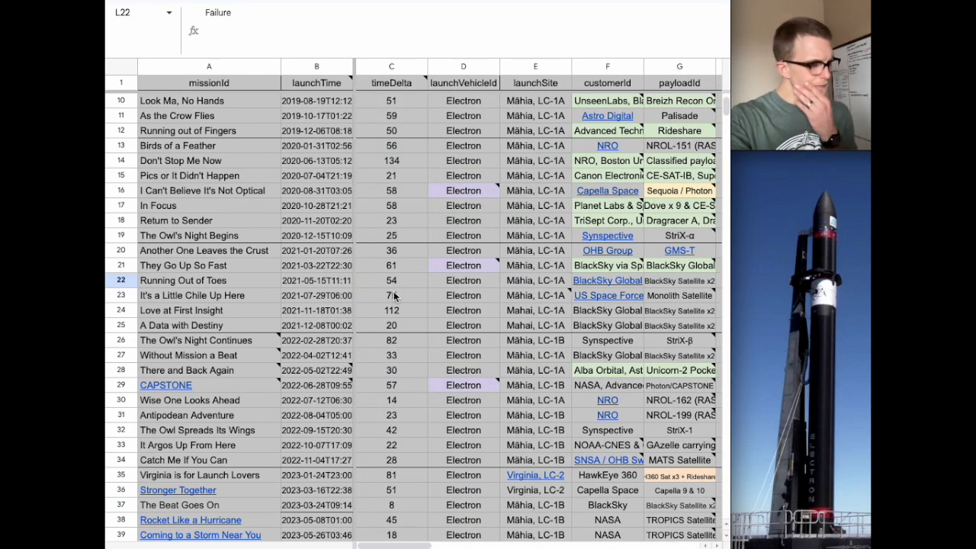
Select the Failure entry in the Electron launch history
left_click(390, 296)
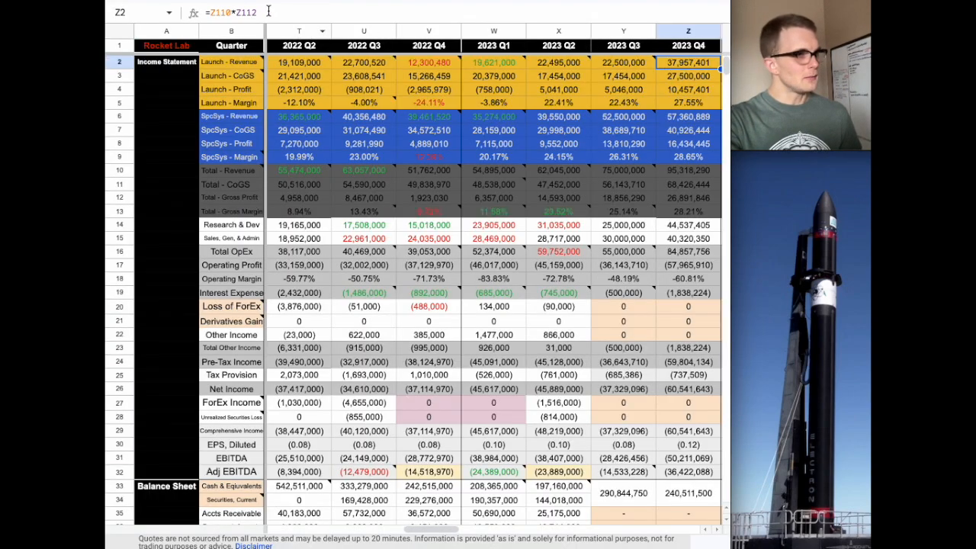
Scroll down toward row 110 to reach the 2023 Q4 Electron launches cell
scroll("down", 3)
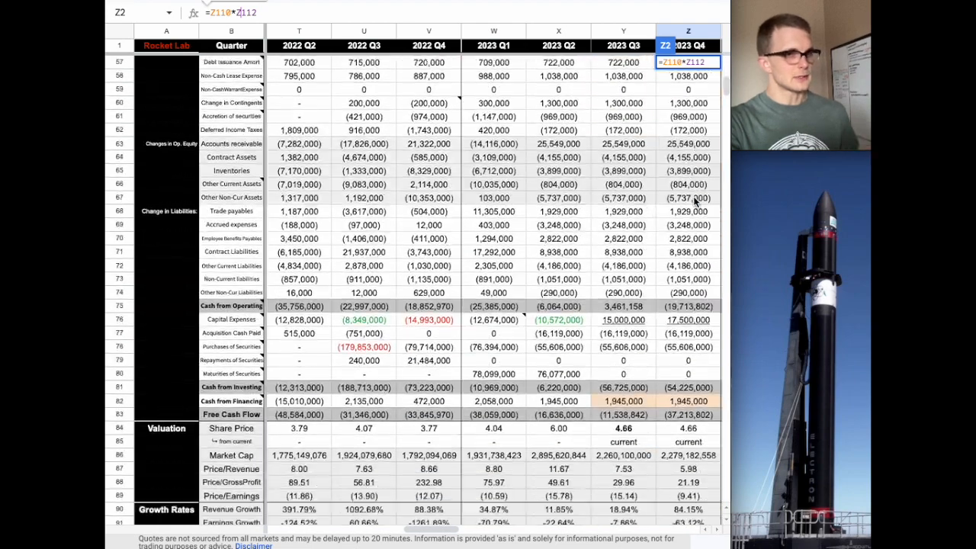
scroll("down", 3)
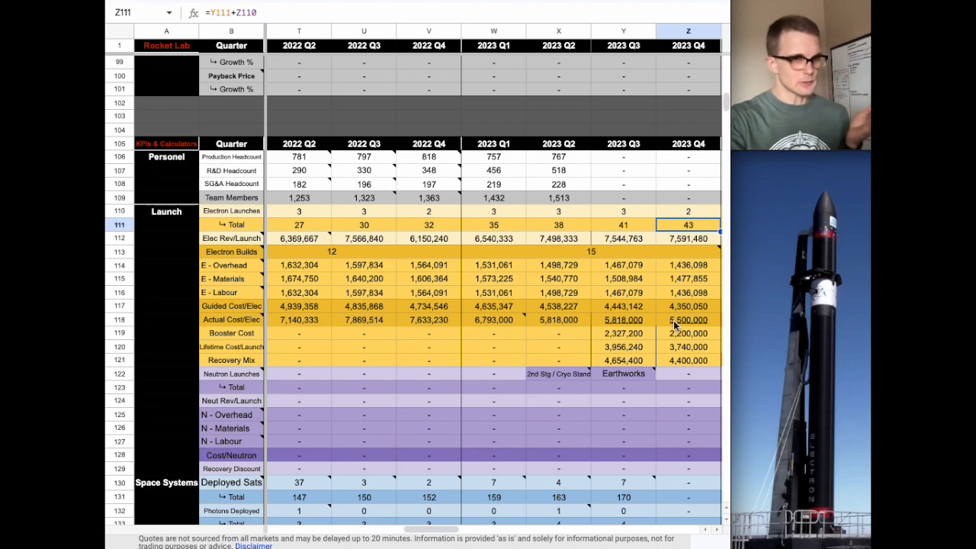
mouse_move(555, 238)
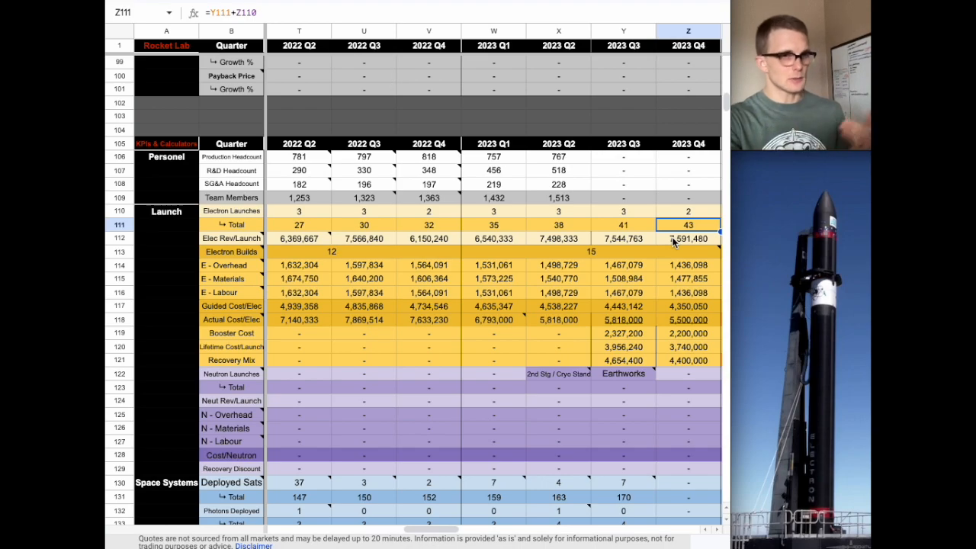
scroll("right", 3)
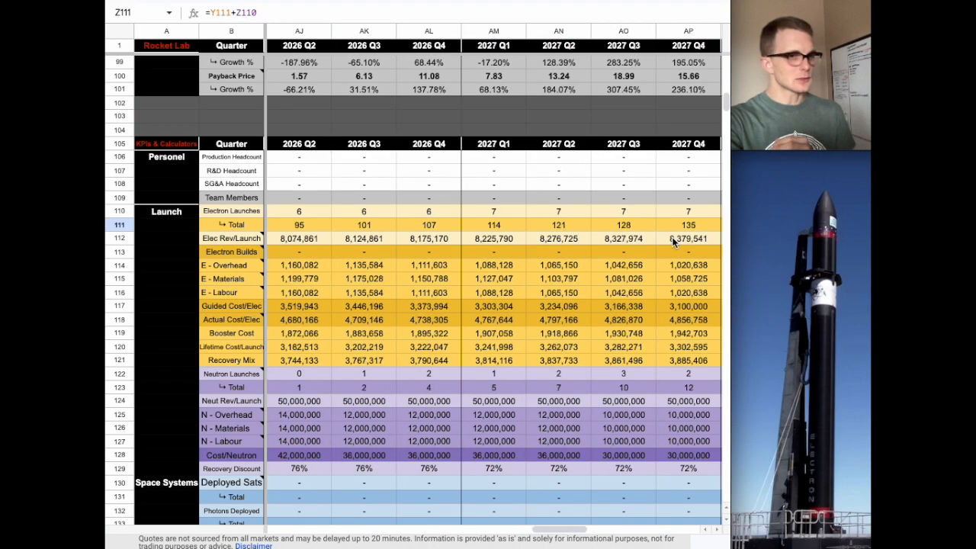
scroll("right", 3)
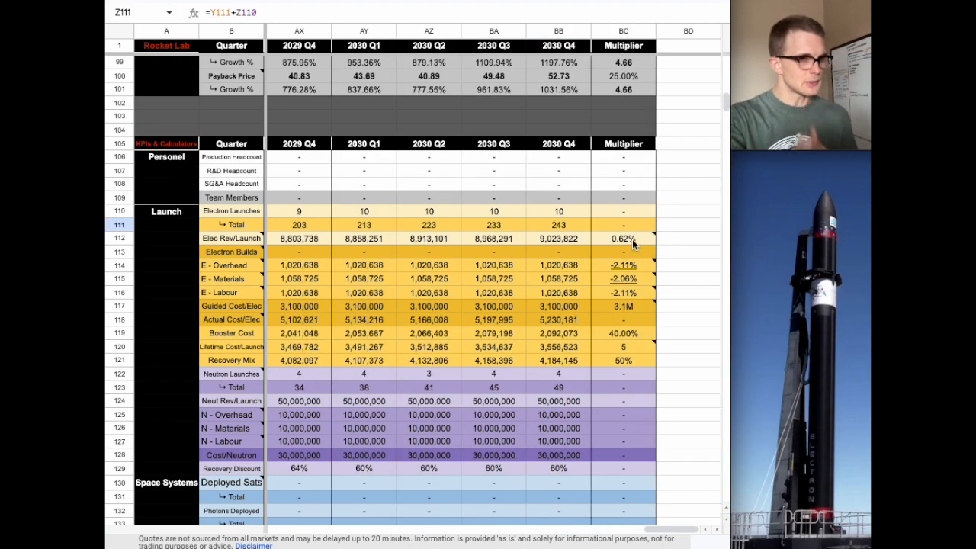
left_click(623, 238)
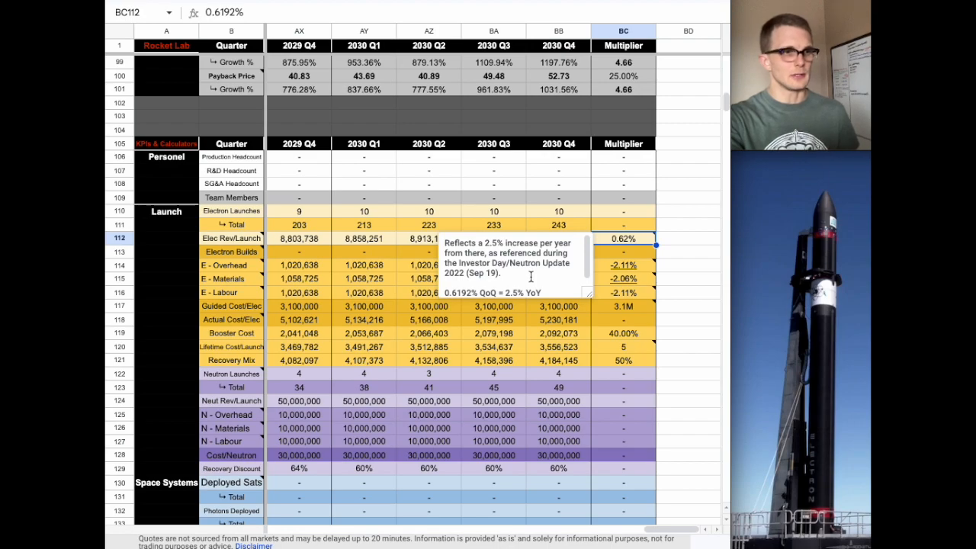
scroll("left", 3)
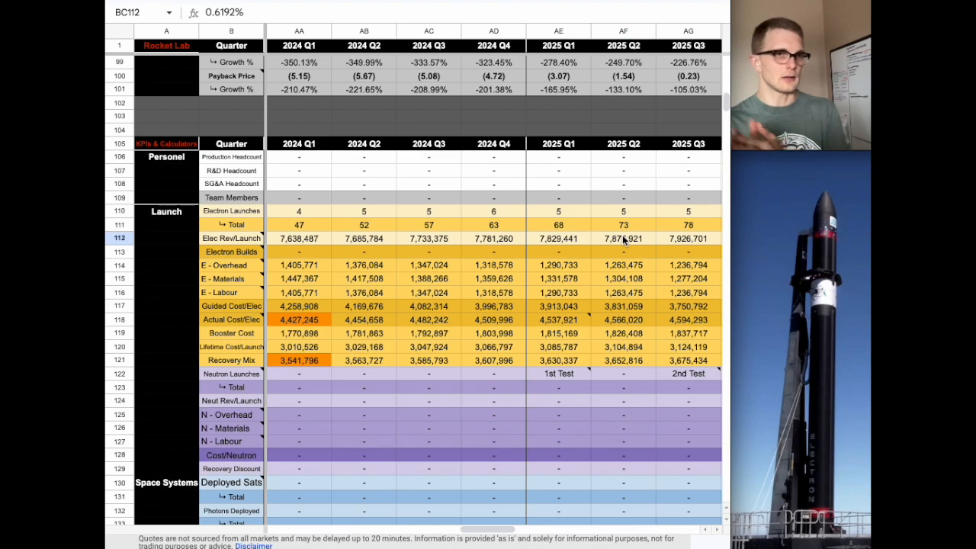
scroll("left", 3)
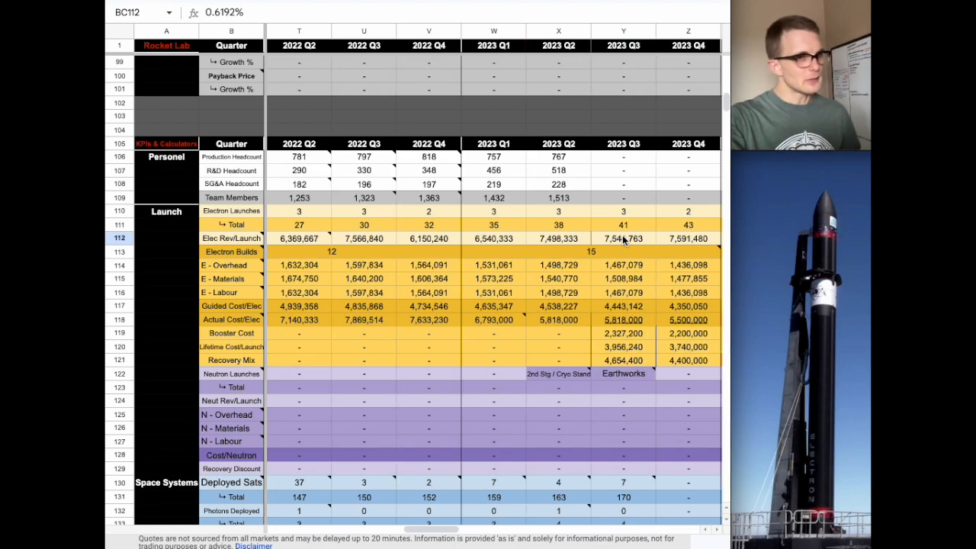
mouse_move(403, 289)
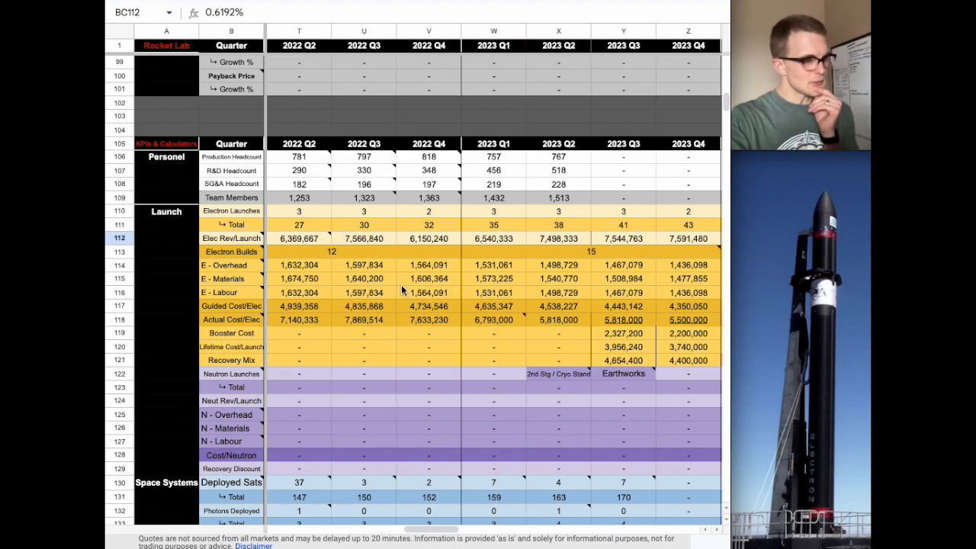
left_click(686, 320)
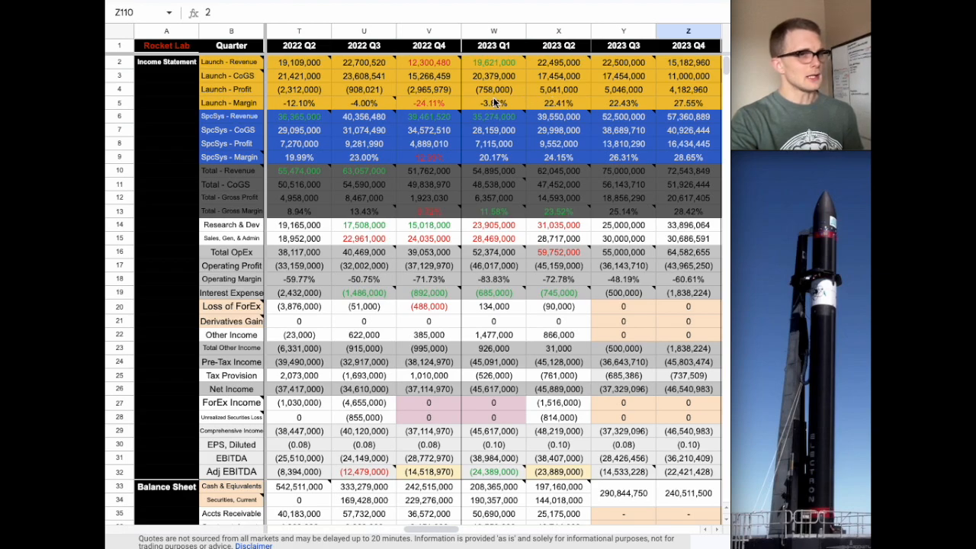
mouse_move(527, 183)
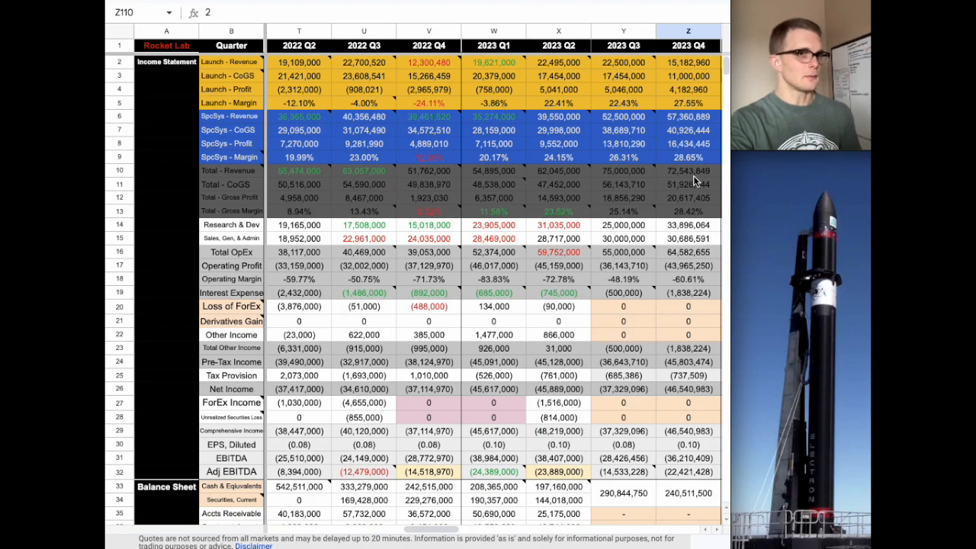
scroll("down", 3)
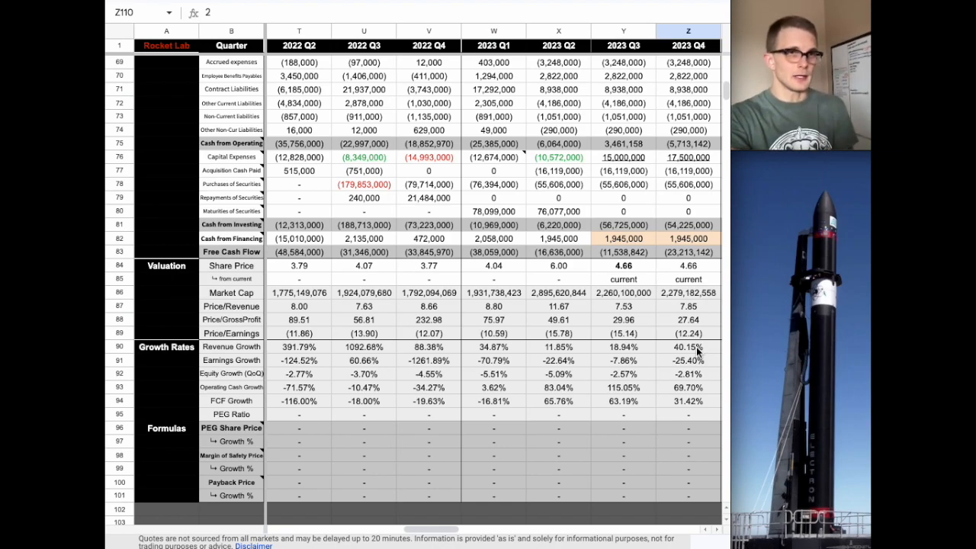
scroll("up", 3)
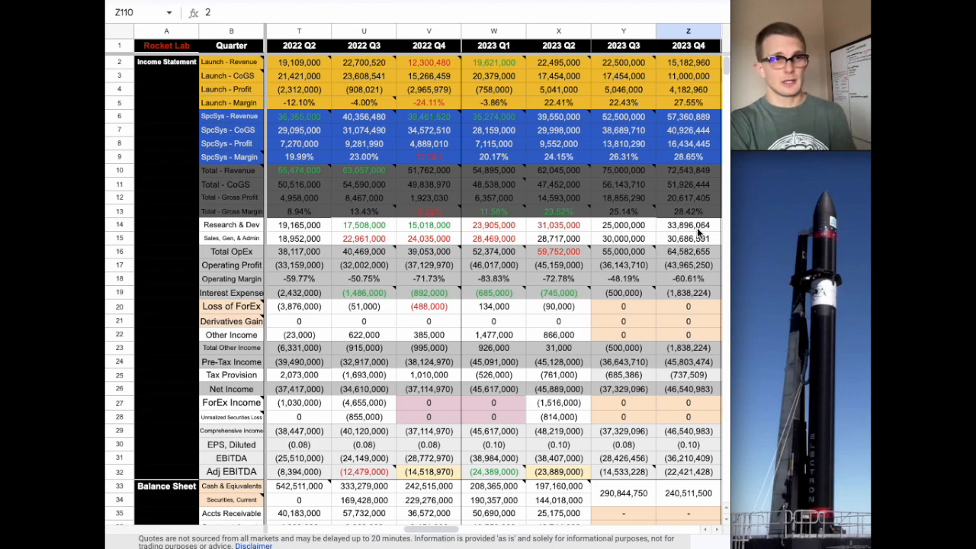
scroll("down", 3)
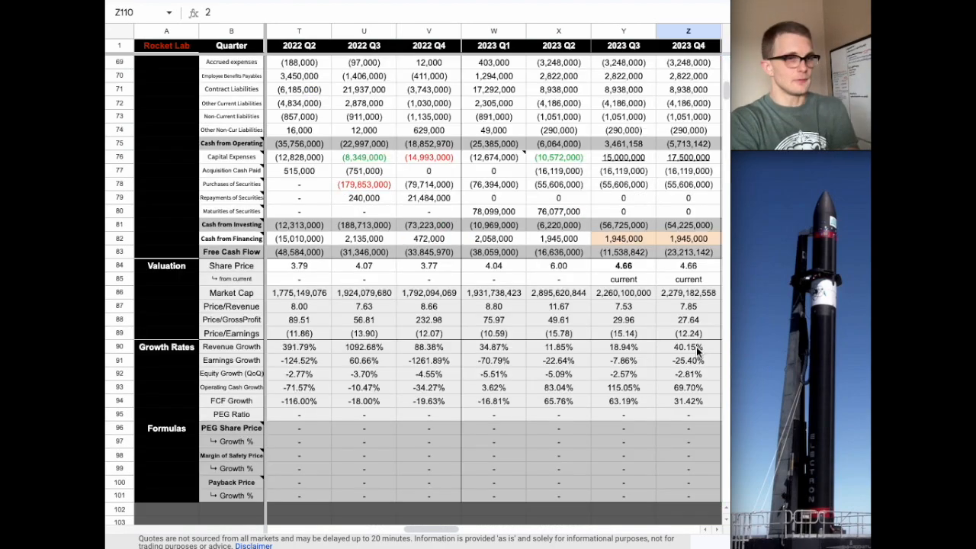